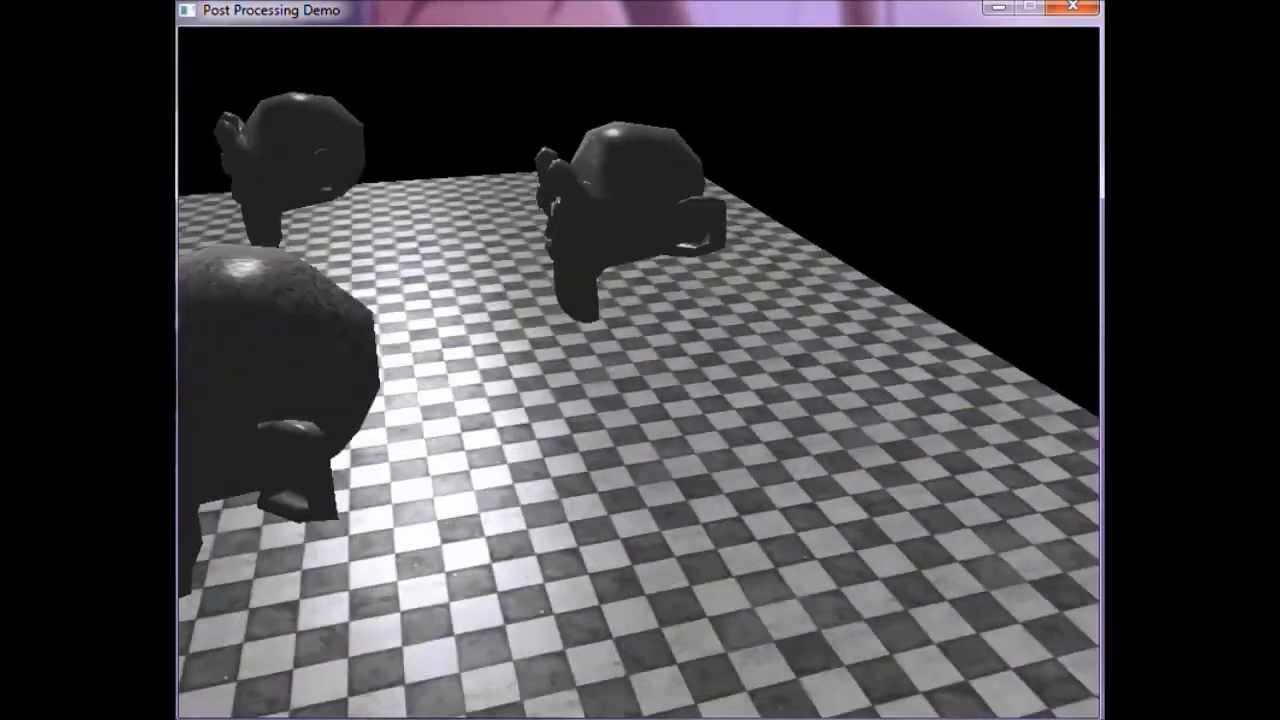
- Click the effect label to switch the scene to the infrared heat-map effect
{"action": "left_click", "coordinate": [233, 73]}
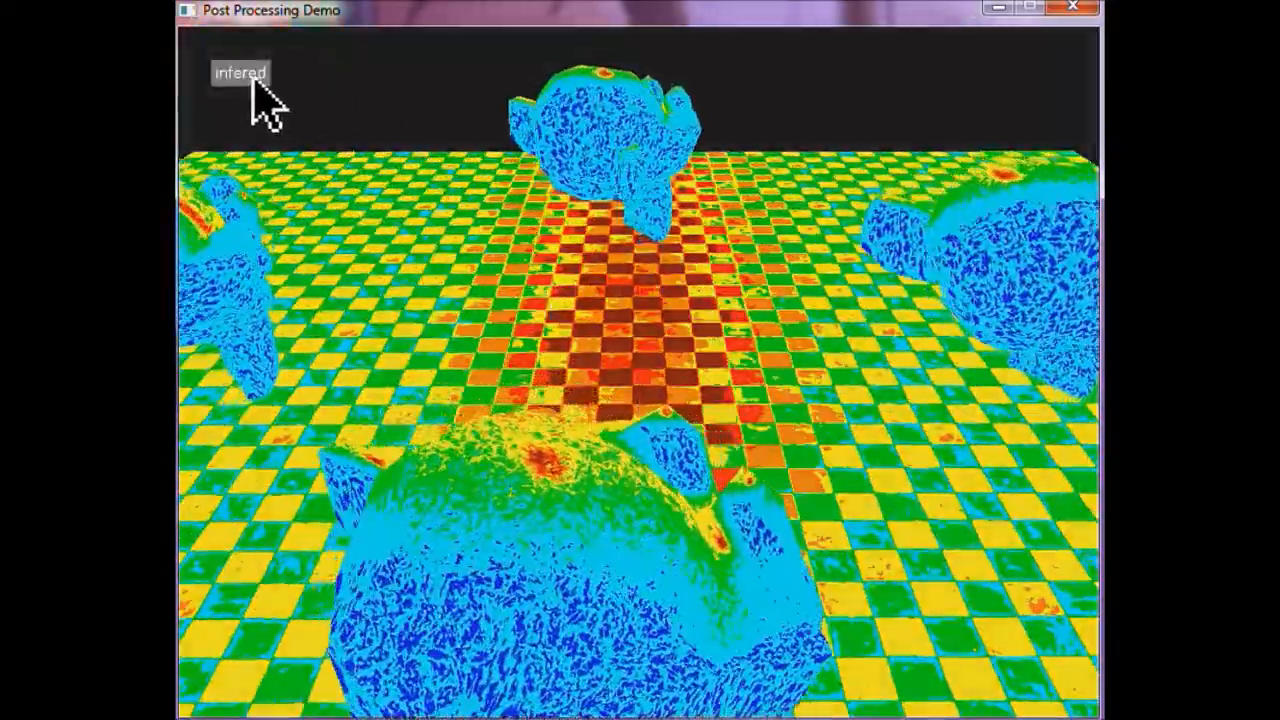
- Advance the effect label to apply the warm brown sepia tint
{"action": "left_click", "coordinate": [240, 73]}
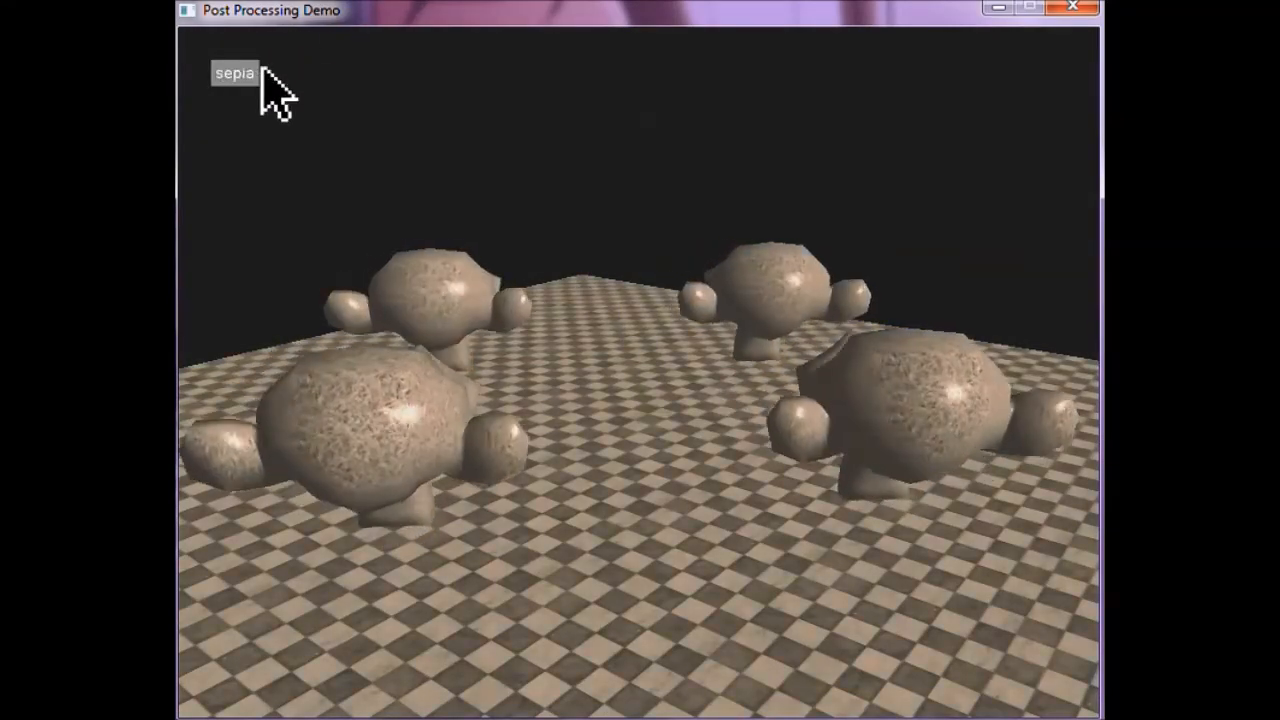
- Cycle through bloom, pixelated, soften and black-and-white, ending on infrared
{"action": "left_click", "coordinate": [234, 72]}
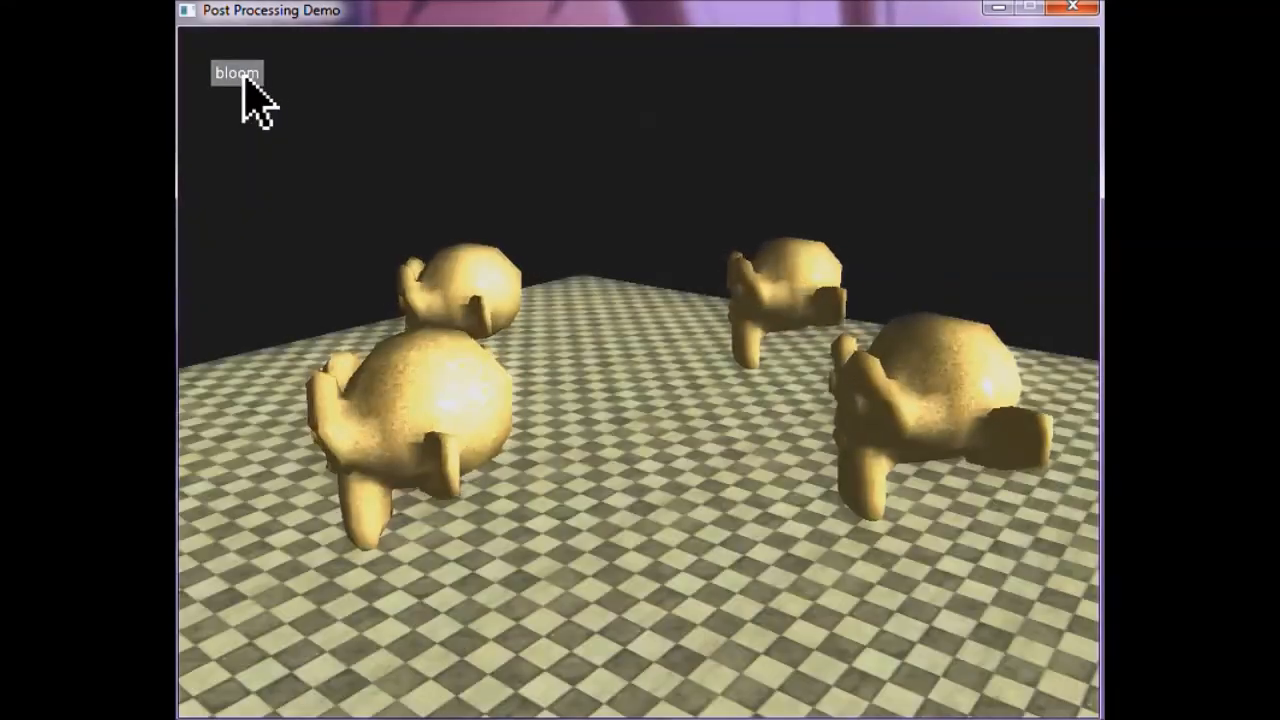
{"action": "left_click", "coordinate": [236, 72]}
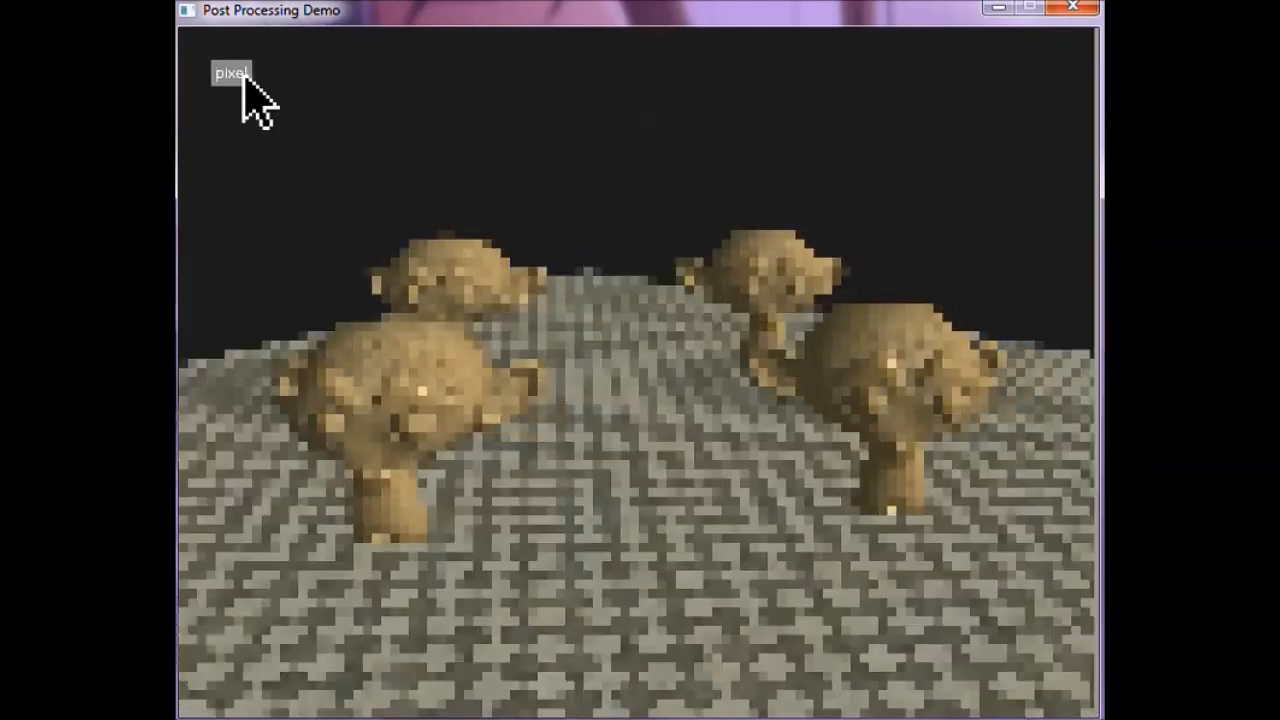
{"action": "left_click", "coordinate": [231, 73]}
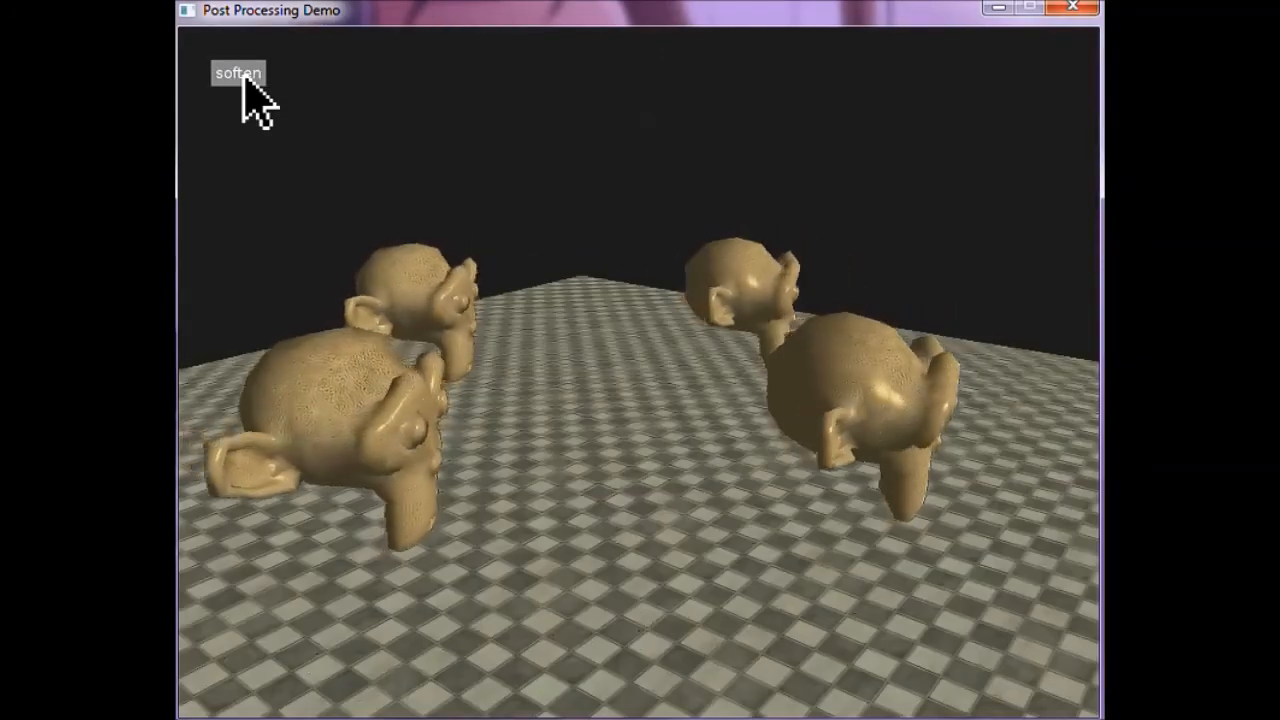
{"action": "left_click", "coordinate": [237, 73]}
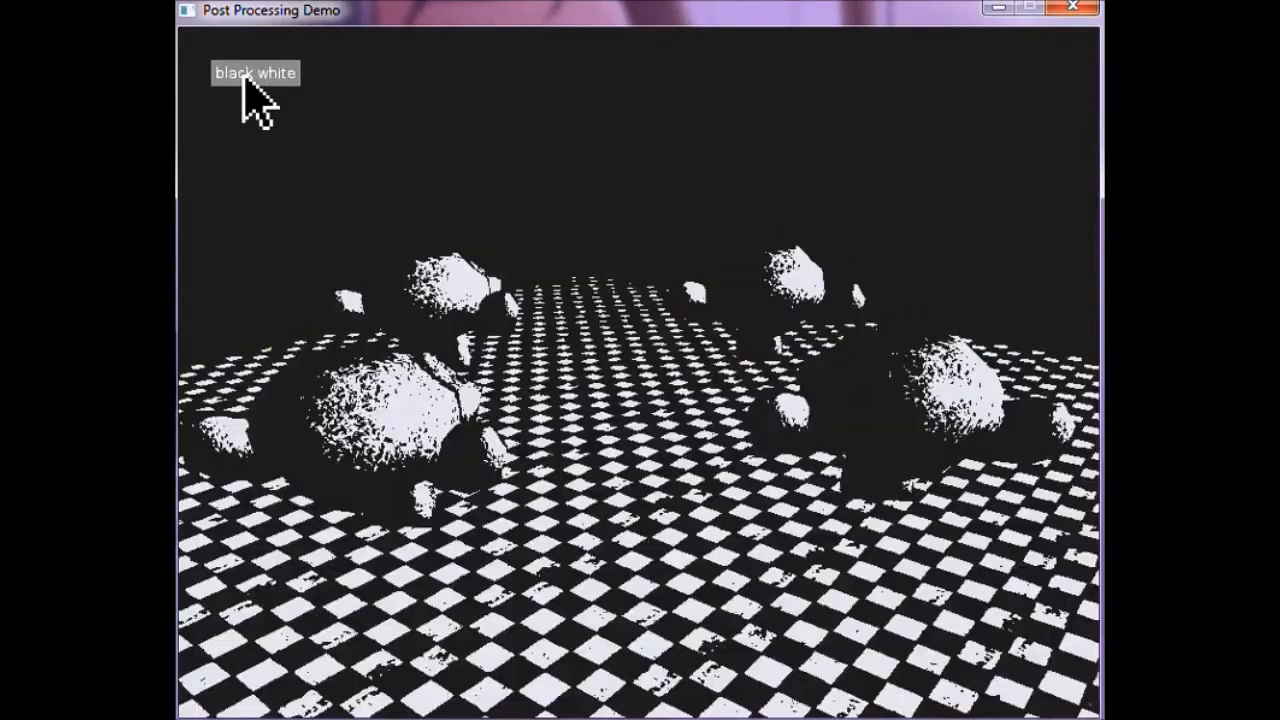
{"action": "left_click", "coordinate": [254, 73]}
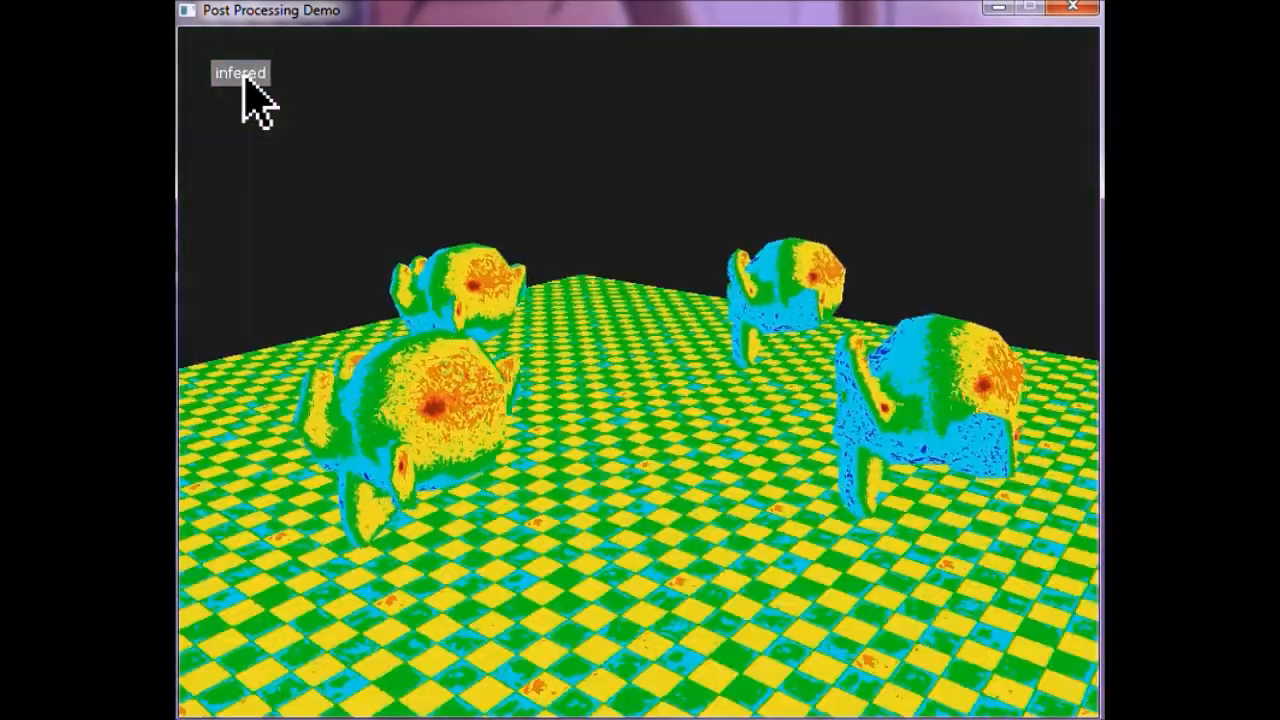